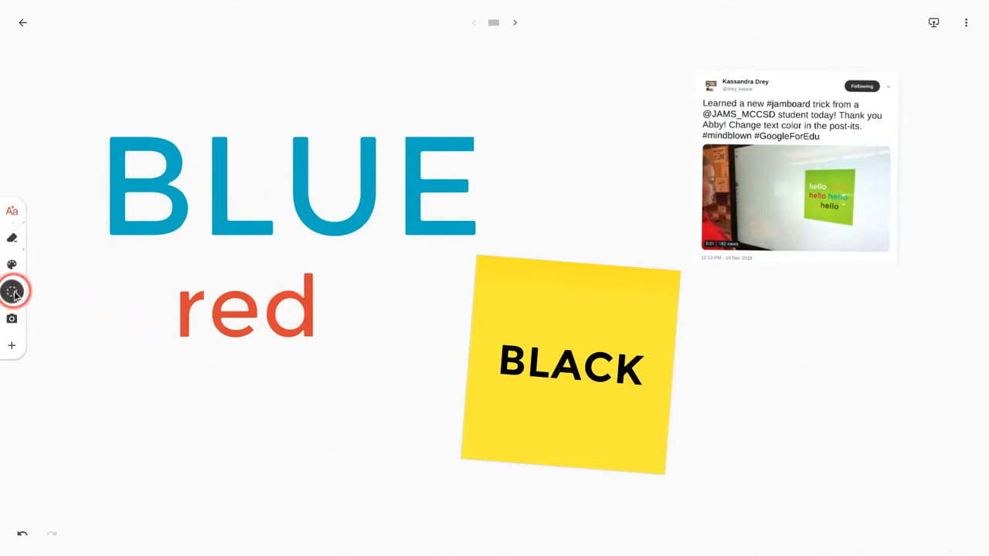
Move the coloured BLUE and red text onto the yellow BLACK sticky note.
drag(290, 185, 637, 358)
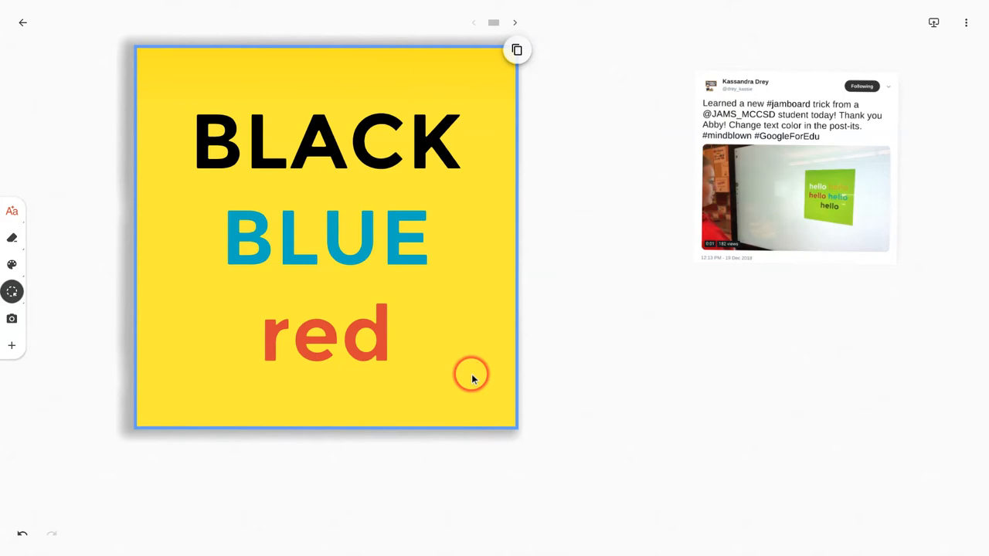
mouse_move(609, 347)
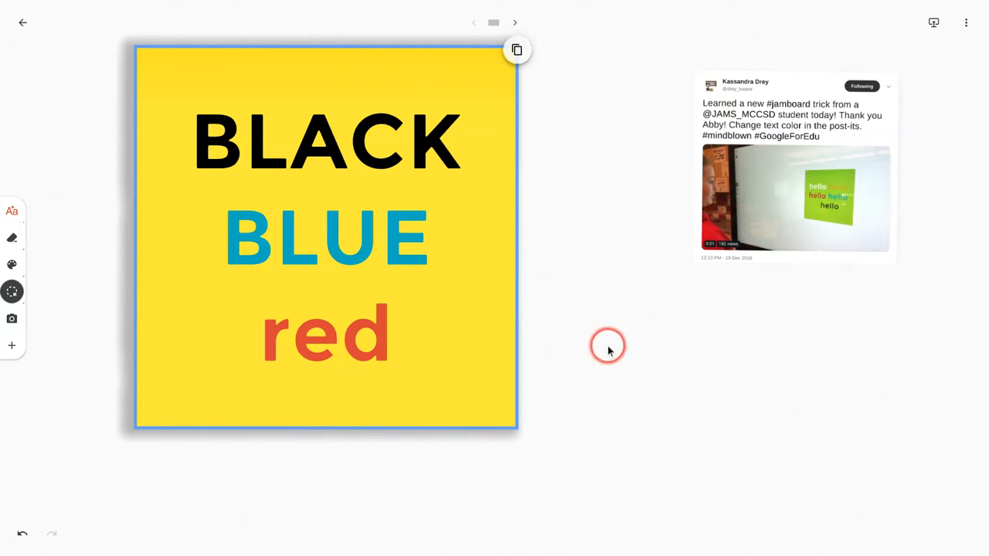
mouse_move(965, 23)
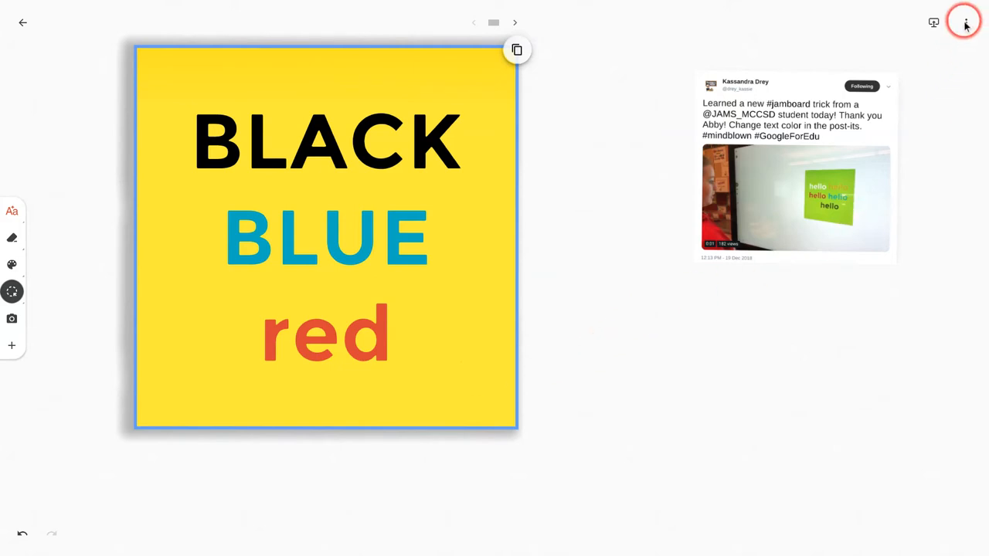
click(965, 22)
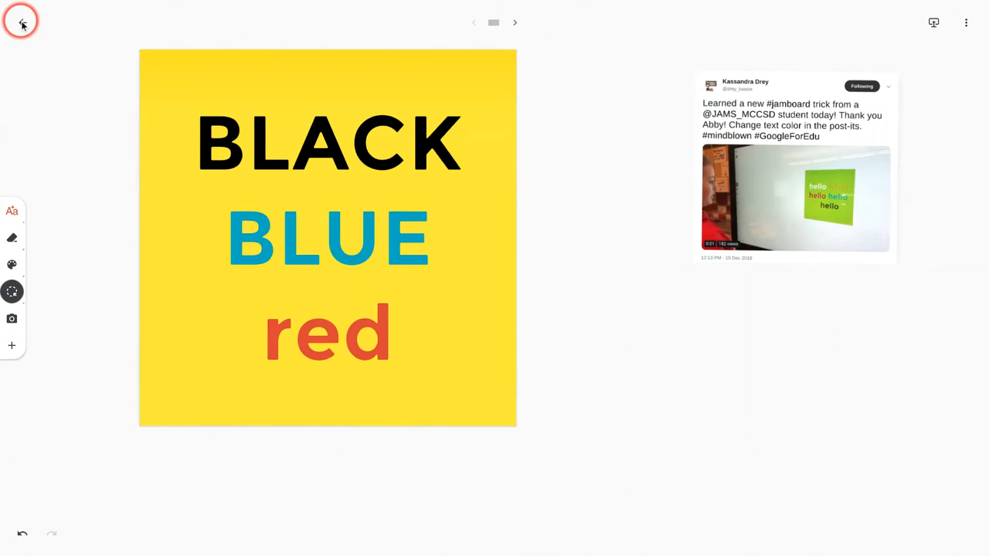
Return to the Jamboard home list and reopen the jam from its thumbnail.
click(22, 22)
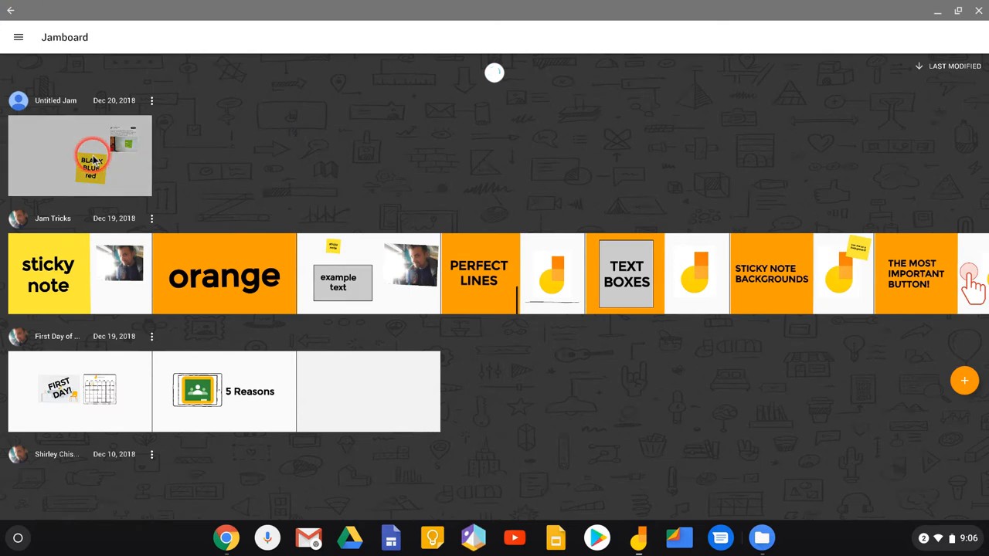
click(79, 156)
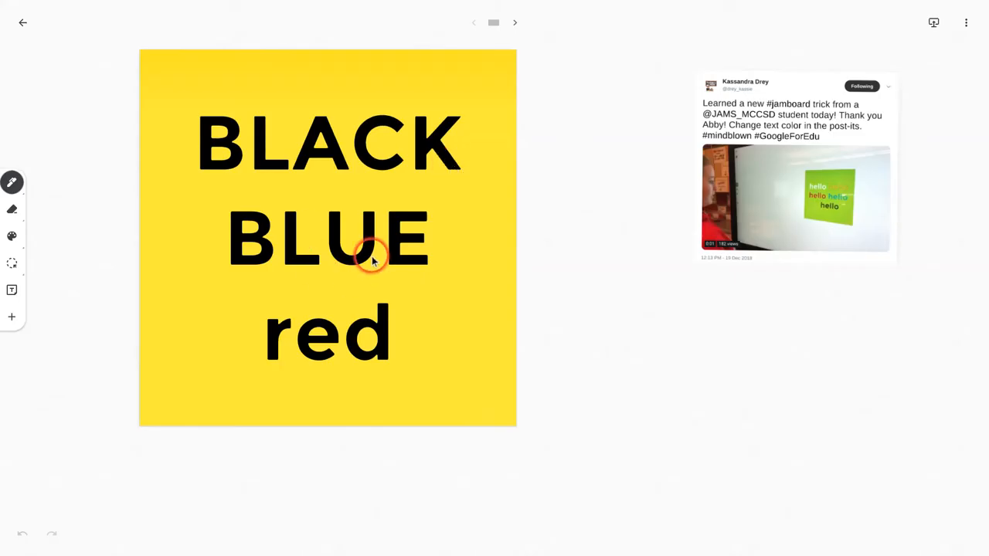
mouse_move(479, 272)
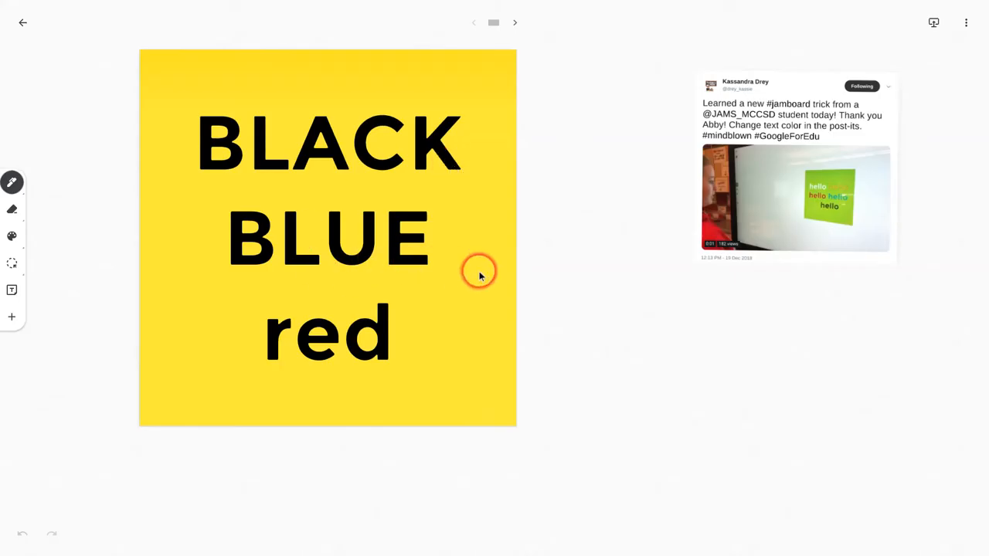
Dismiss the three-dot options menu and enlarge the tweet screenshot on the board.
click(966, 23)
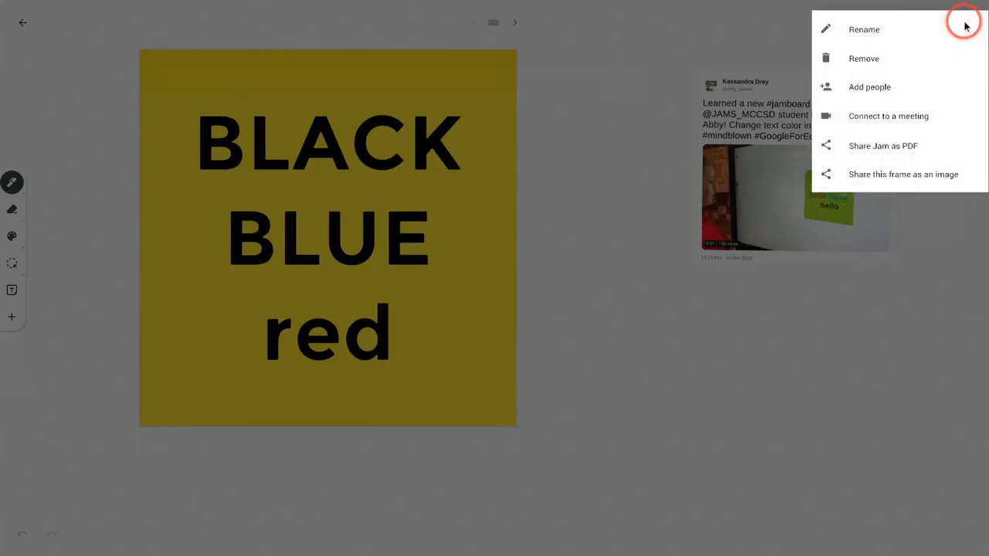
mouse_move(688, 386)
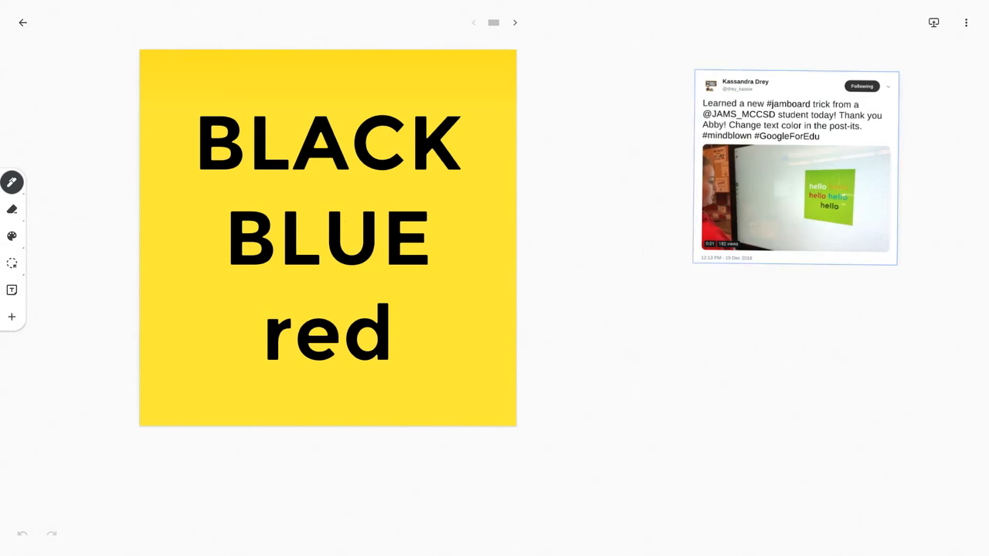
click(794, 167)
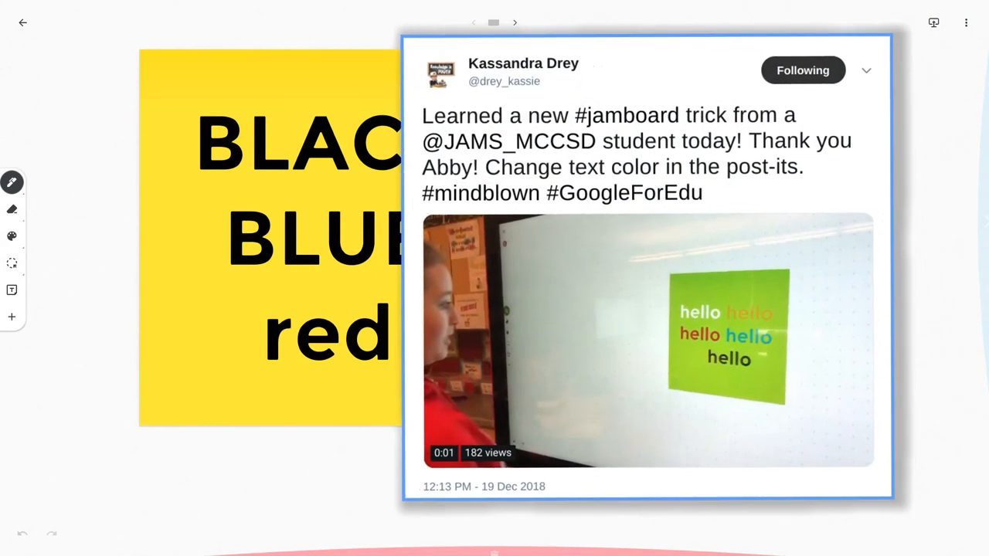